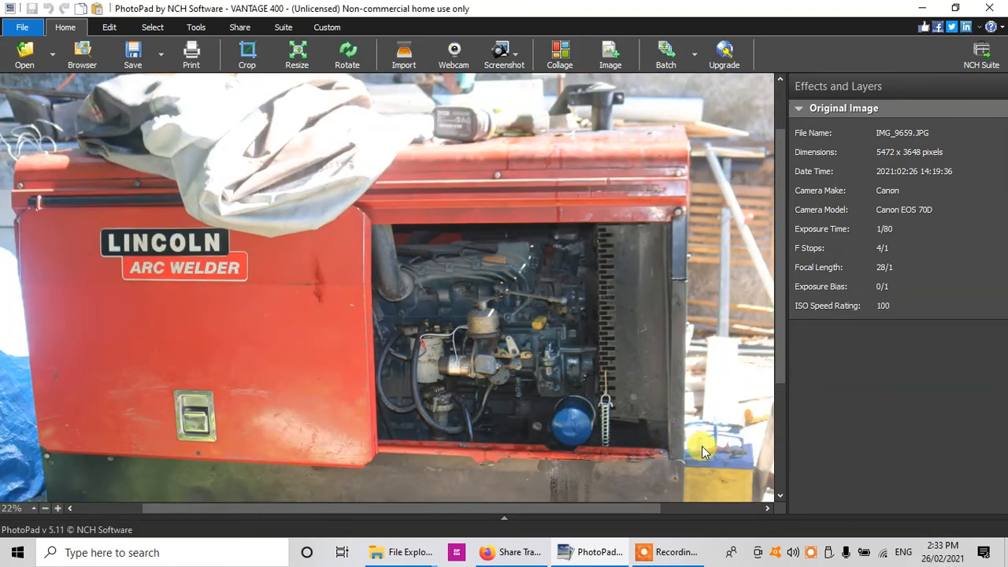
pyautogui.moveTo(744, 470)
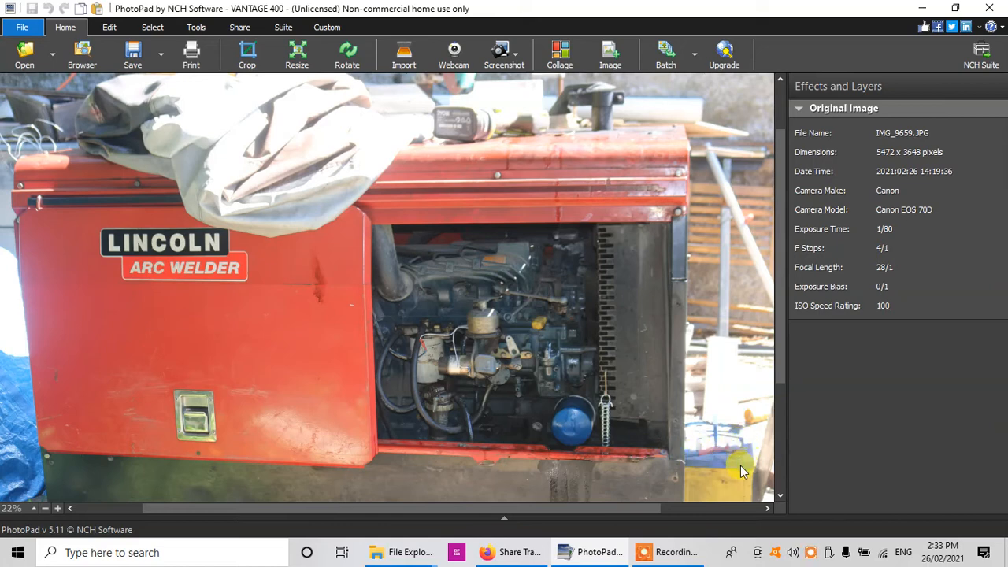
pyautogui.moveTo(664, 482)
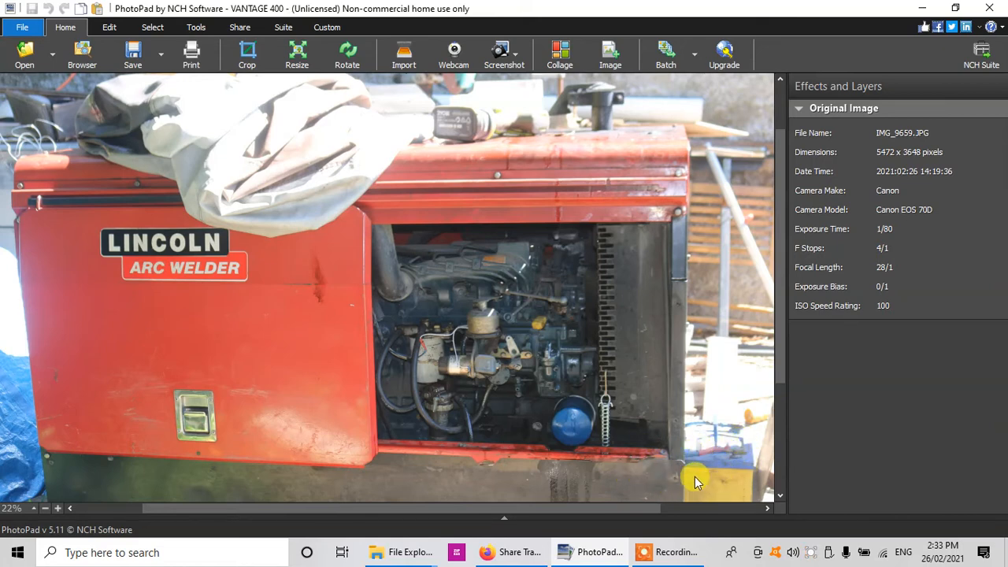
pyautogui.moveTo(582, 464)
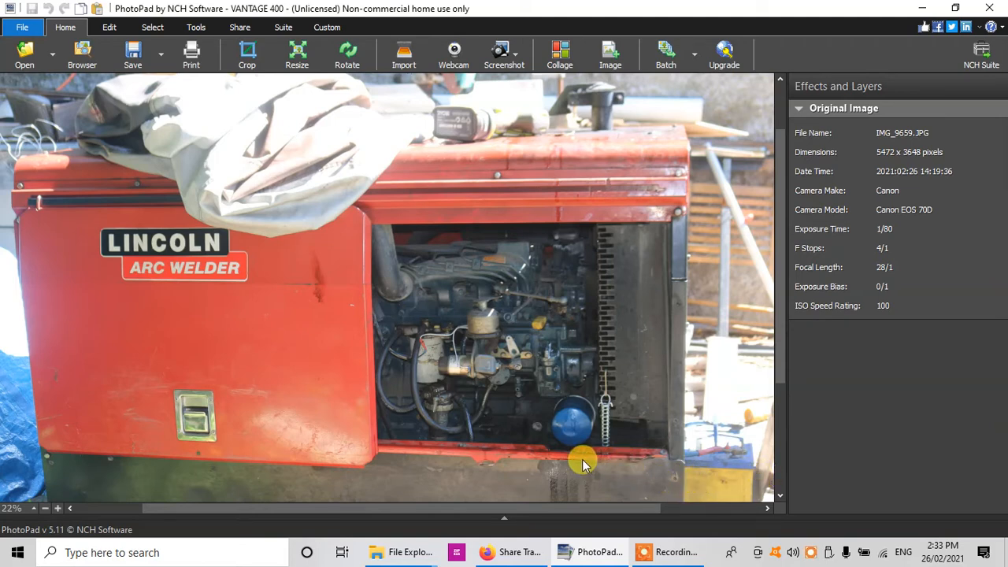
pyautogui.moveTo(589, 466)
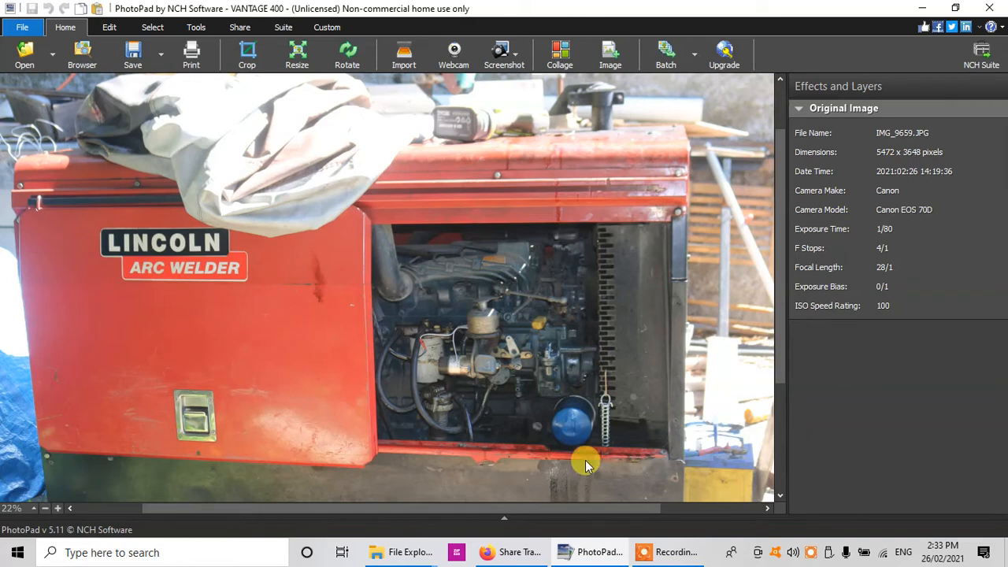
pyautogui.moveTo(597, 453)
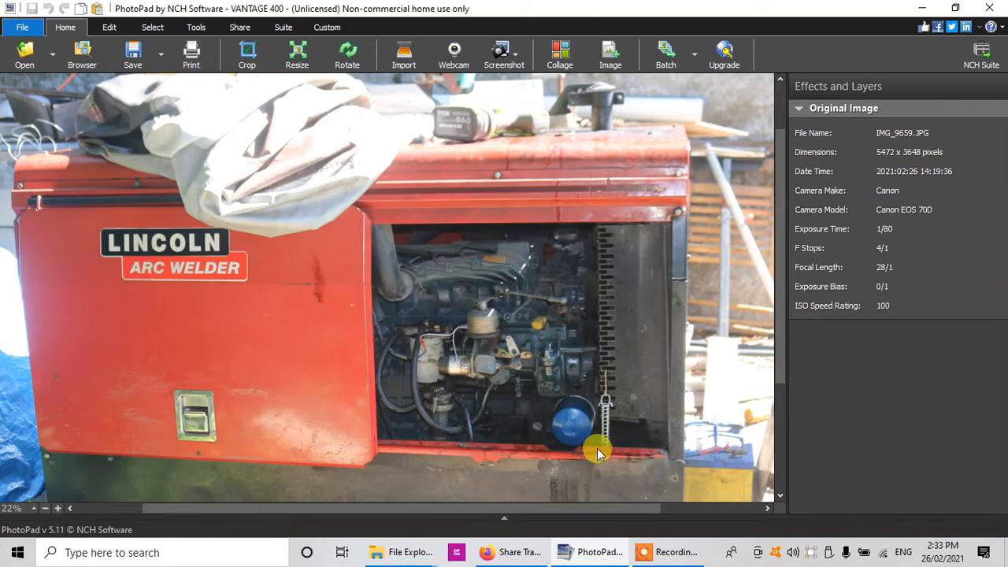
pyautogui.moveTo(589, 458)
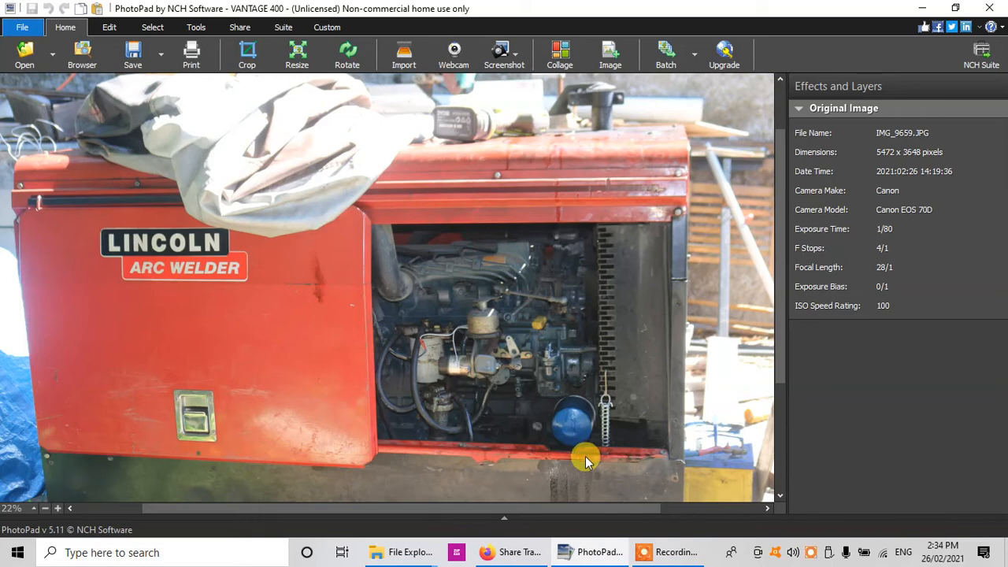
pyautogui.moveTo(579, 447)
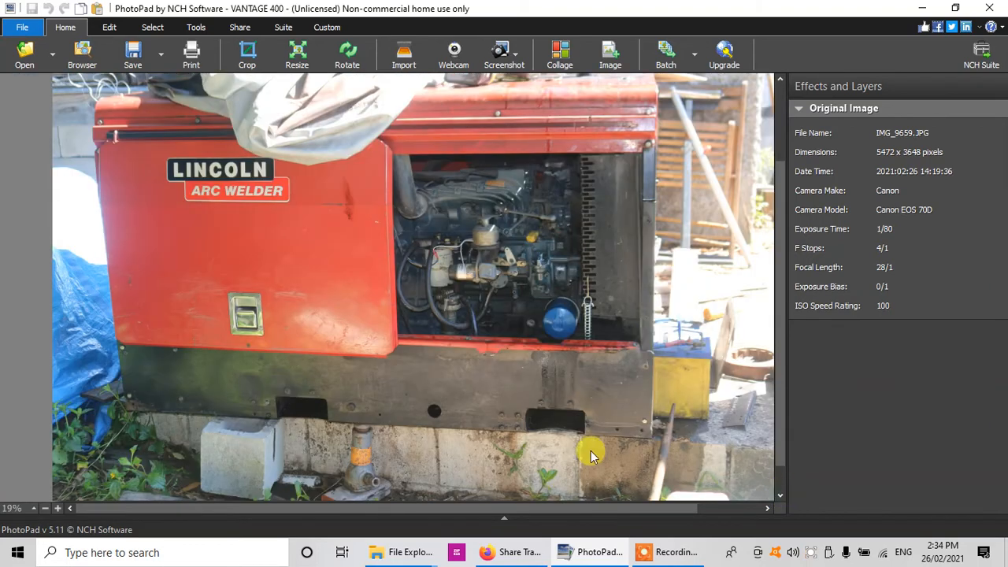
pyautogui.moveTo(561, 393)
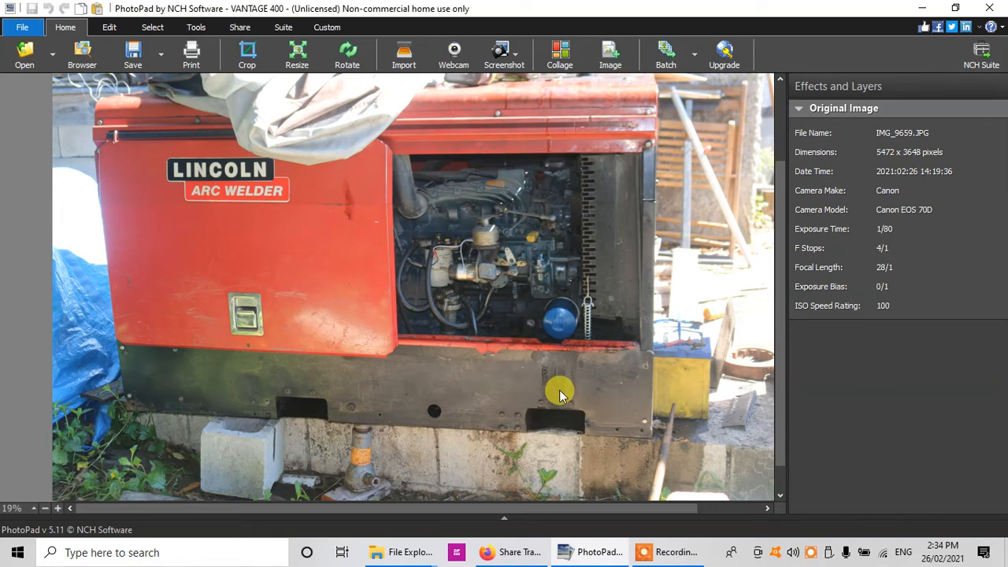
pyautogui.moveTo(520, 413)
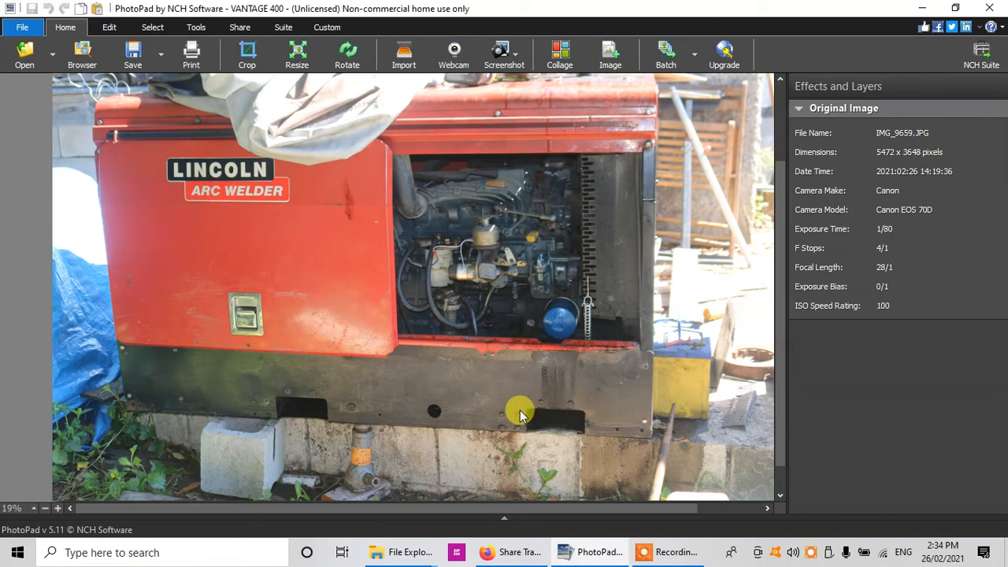
pyautogui.moveTo(529, 403)
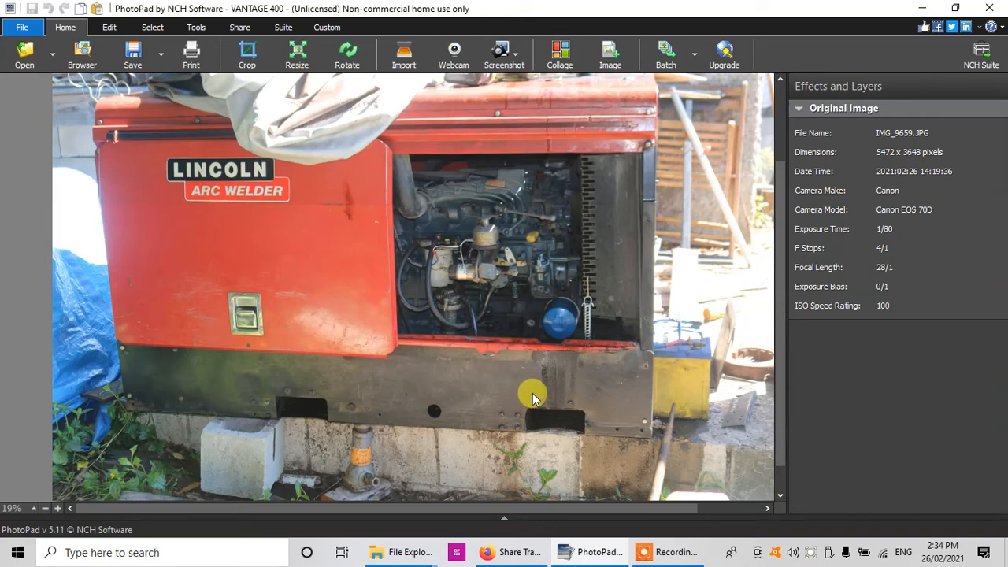
pyautogui.moveTo(518, 406)
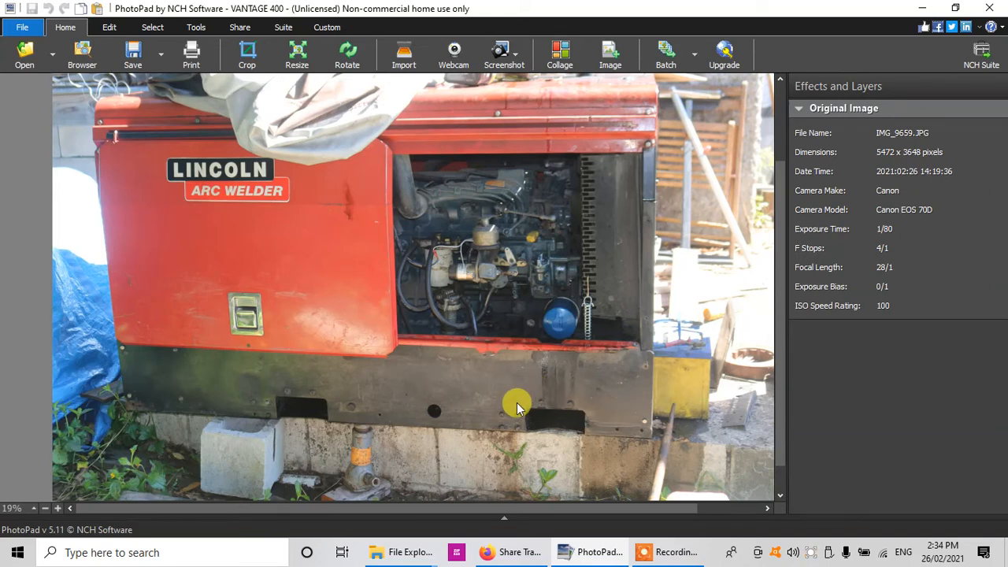
pyautogui.moveTo(561, 353)
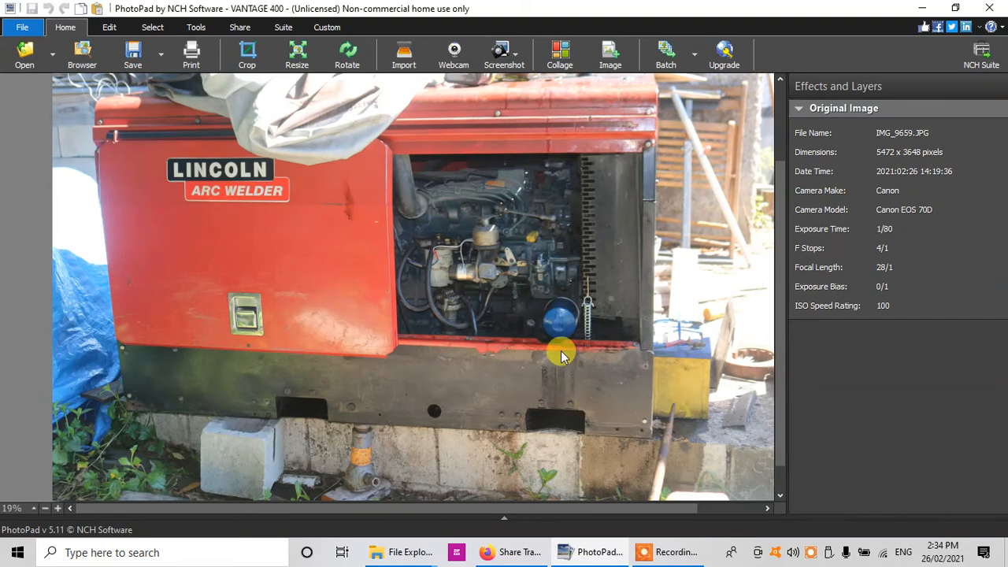
pyautogui.moveTo(521, 296)
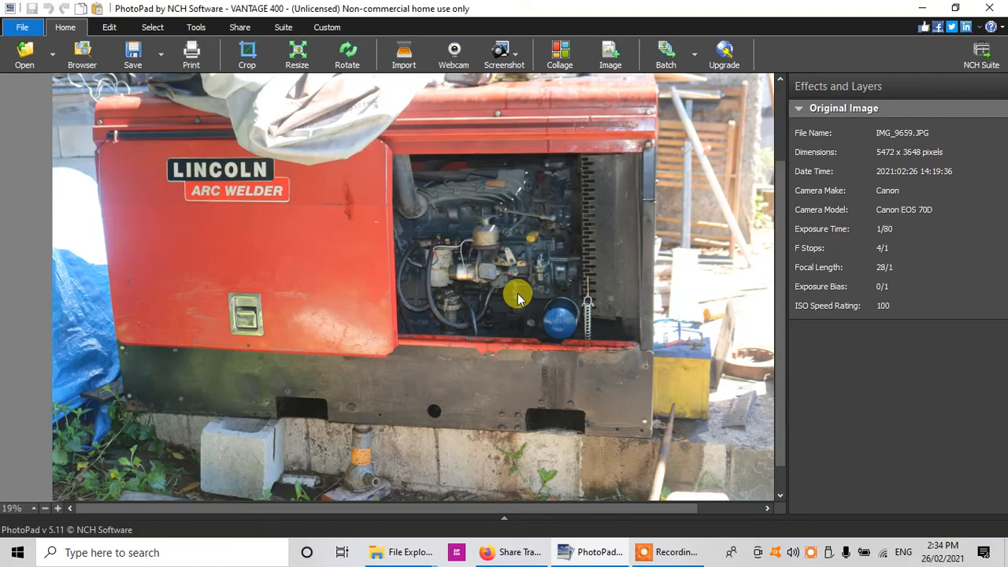
pyautogui.moveTo(511, 299)
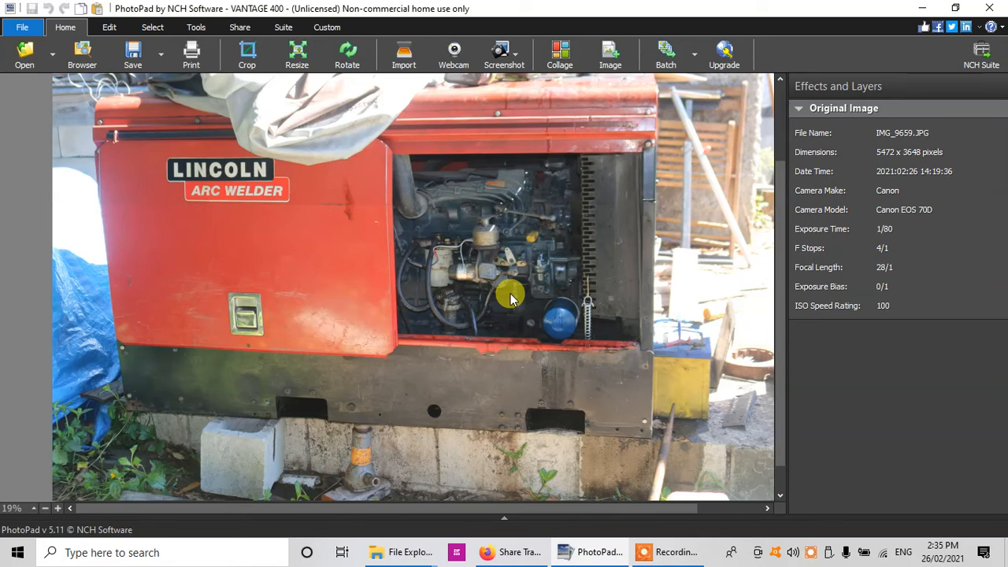
pyautogui.moveTo(564, 323)
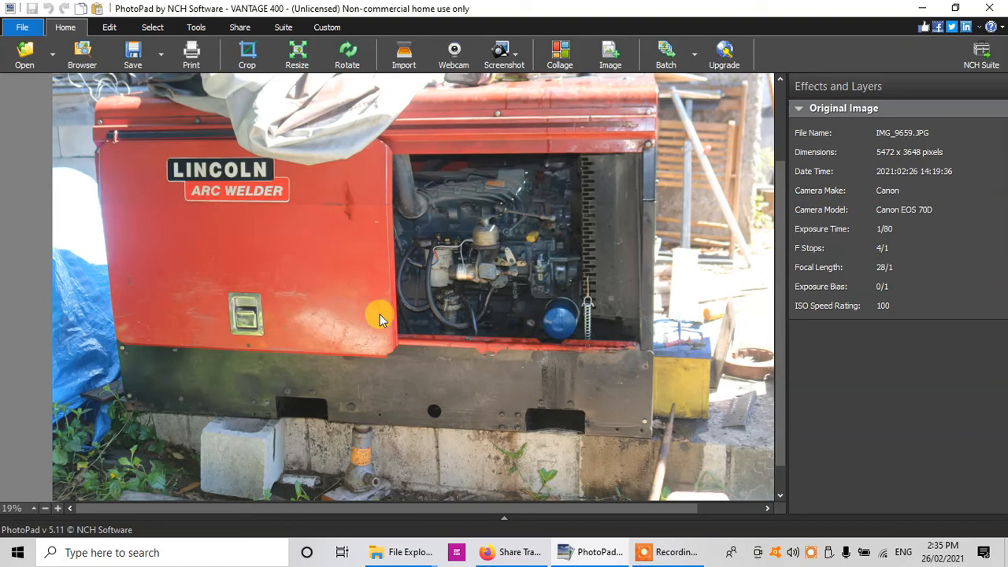
pyautogui.moveTo(559, 337)
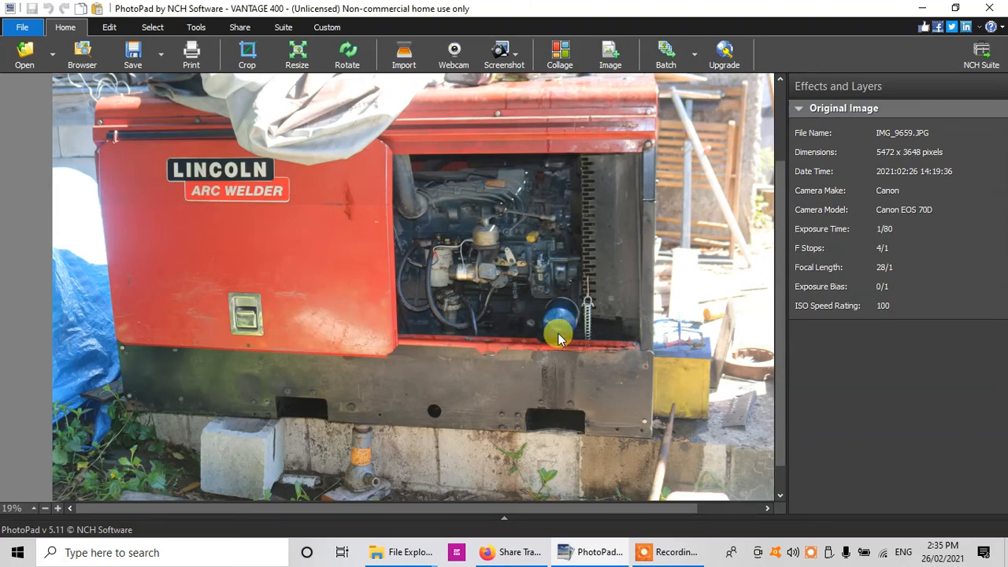
pyautogui.moveTo(558, 324)
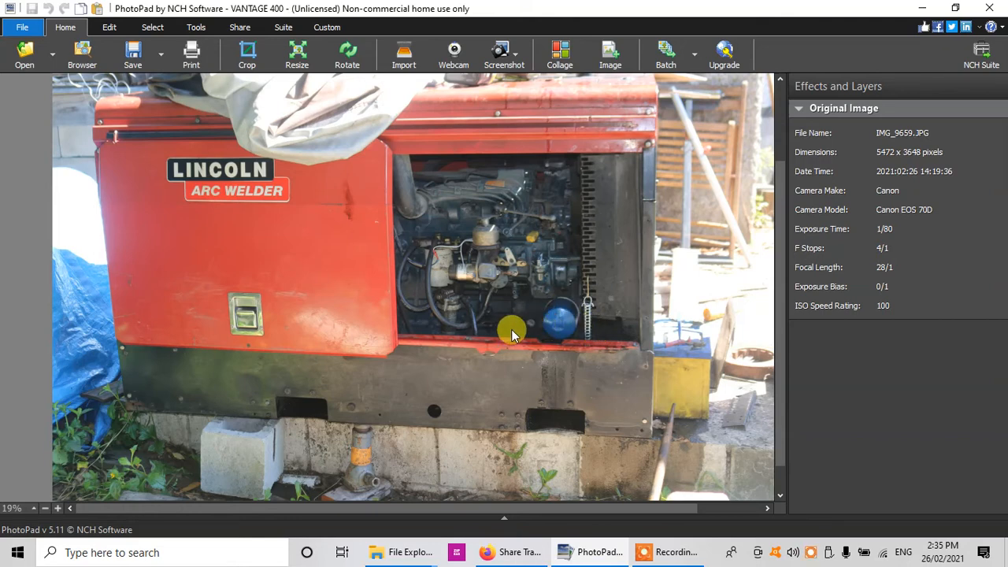
pyautogui.moveTo(544, 330)
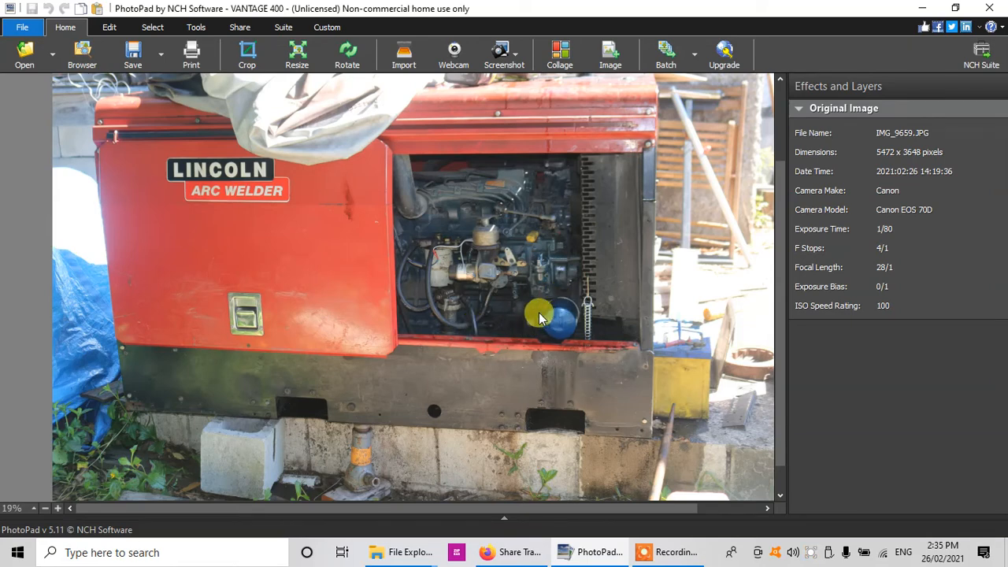
pyautogui.moveTo(574, 323)
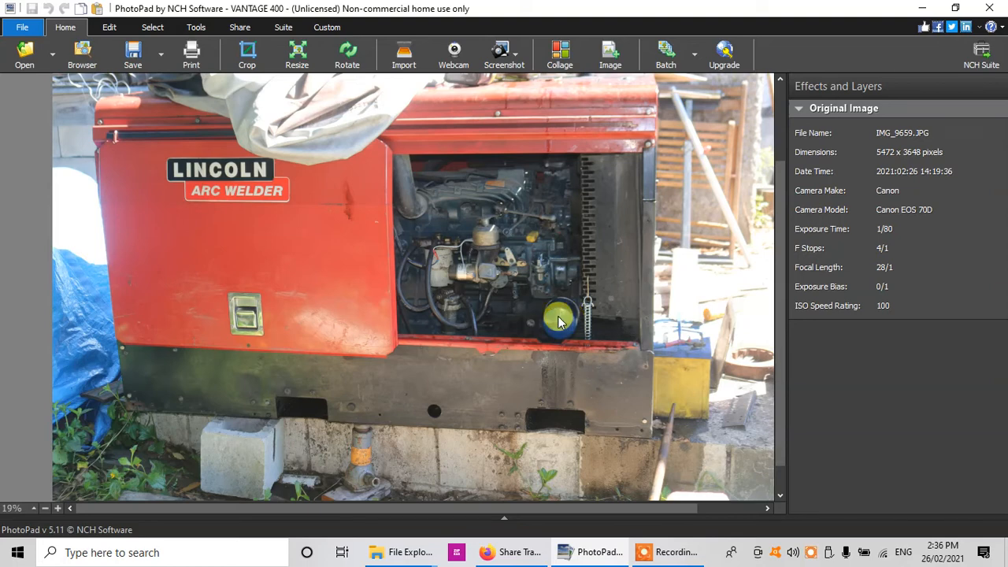
pyautogui.moveTo(554, 321)
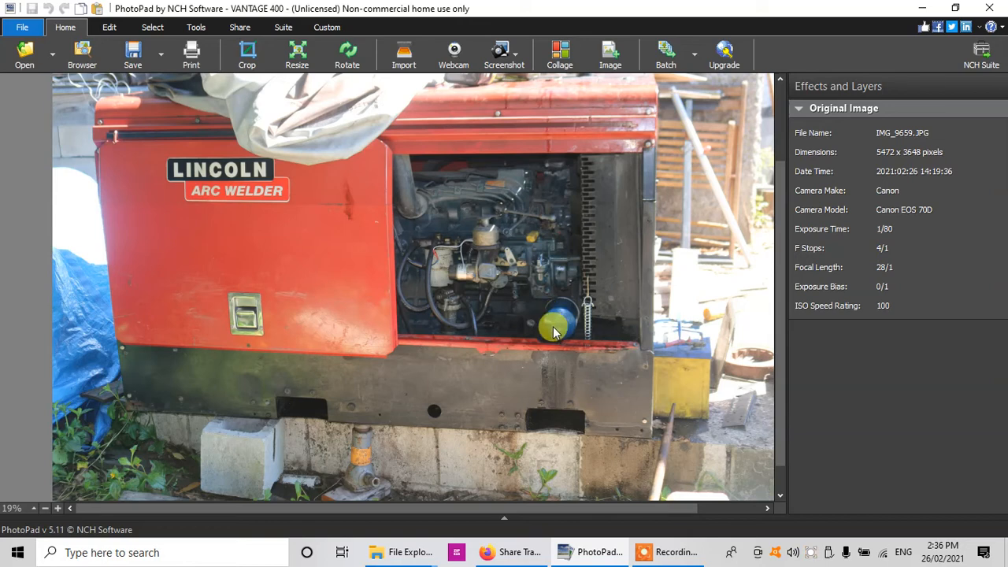
pyautogui.moveTo(544, 330)
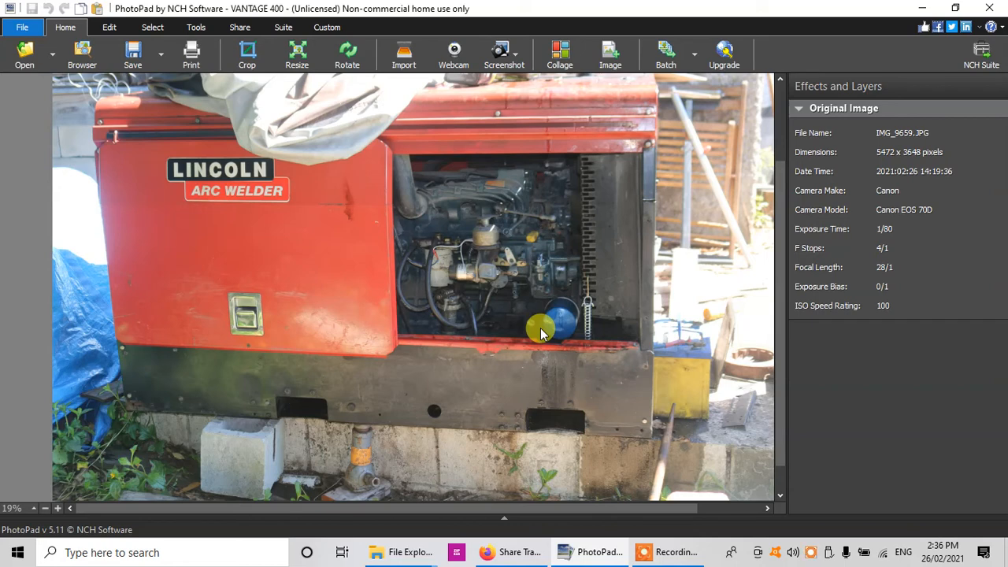
pyautogui.moveTo(410, 280)
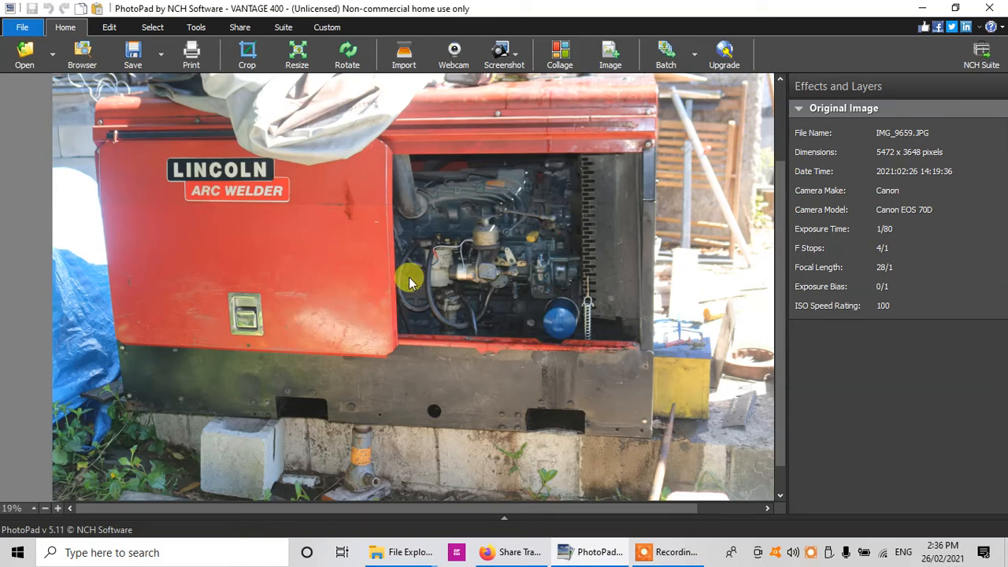
pyautogui.moveTo(559, 364)
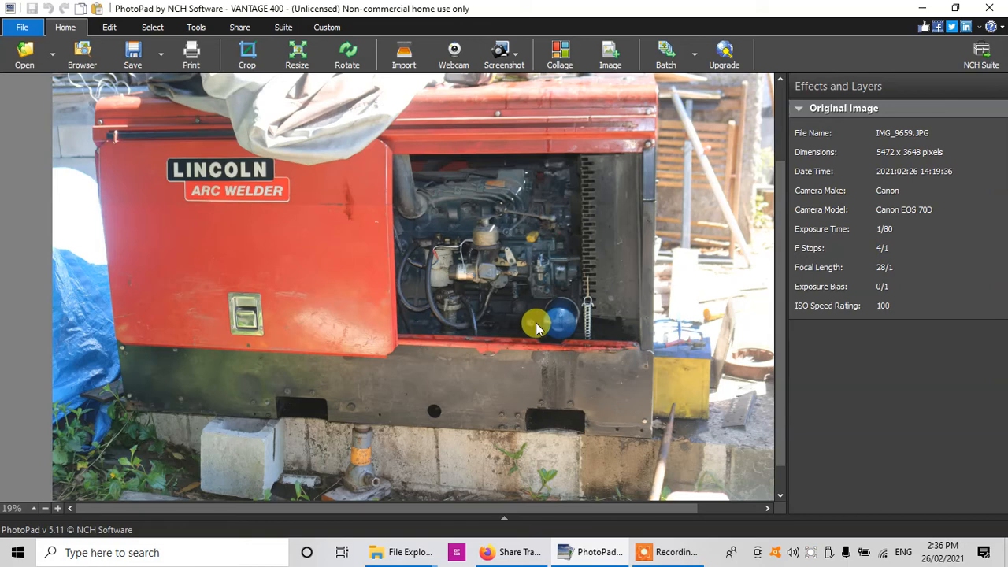
pyautogui.moveTo(533, 325)
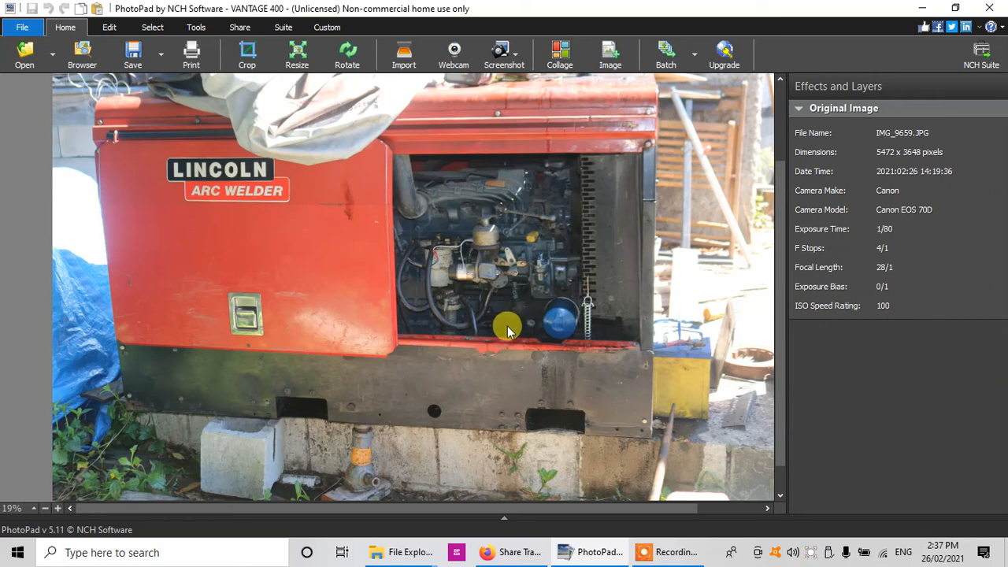
pyautogui.moveTo(545, 337)
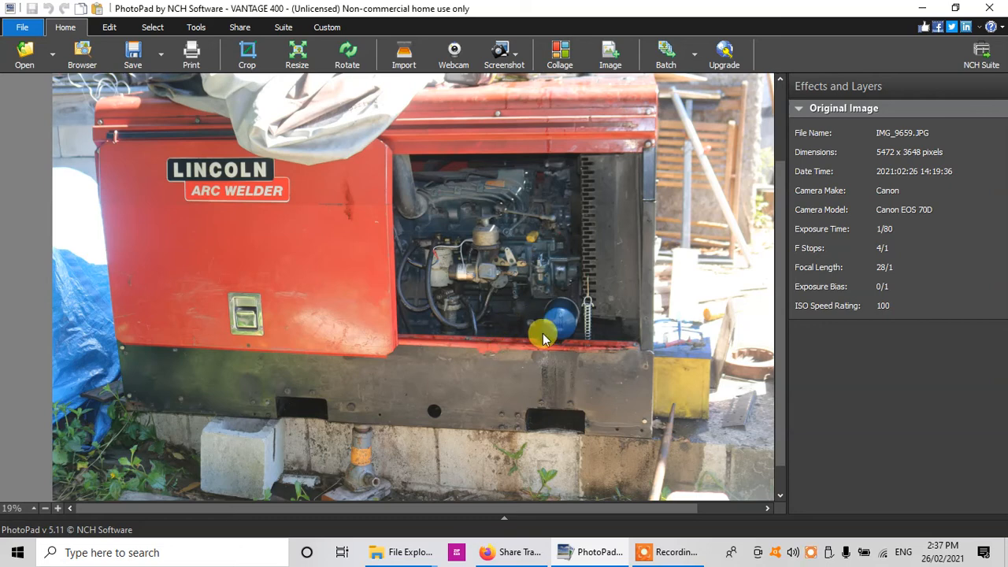
pyautogui.moveTo(528, 340)
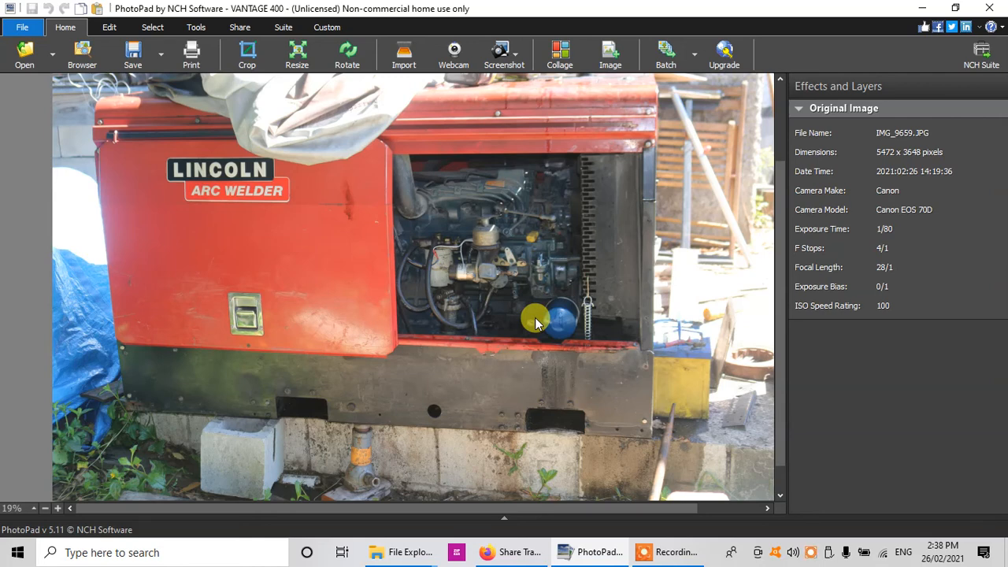
pyautogui.moveTo(475, 330)
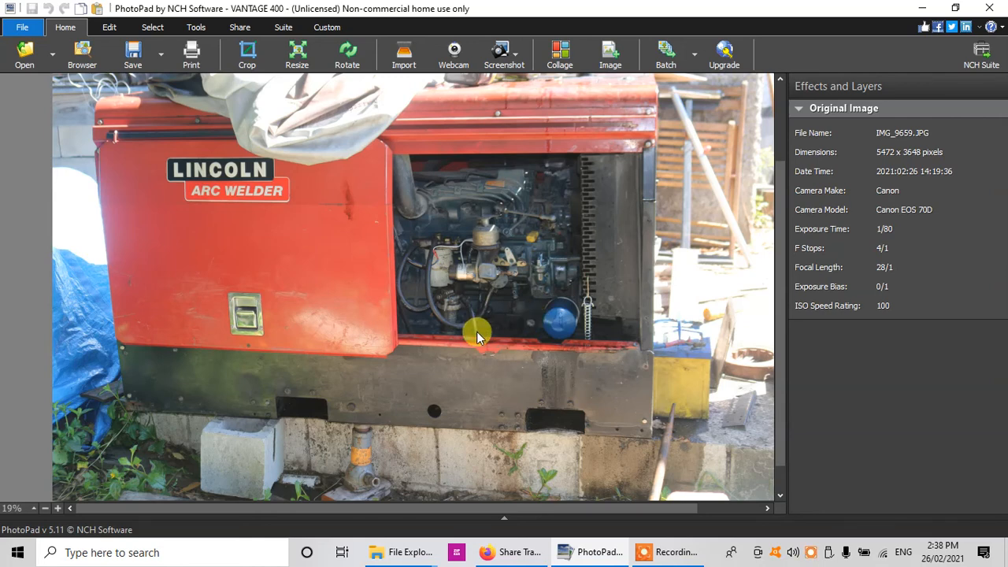
pyautogui.moveTo(564, 397)
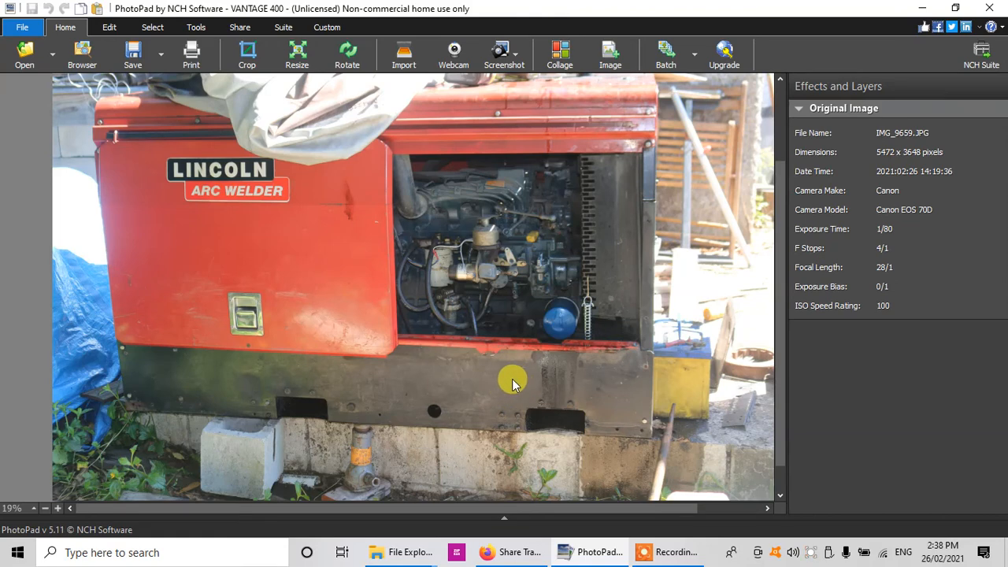
pyautogui.moveTo(589, 371)
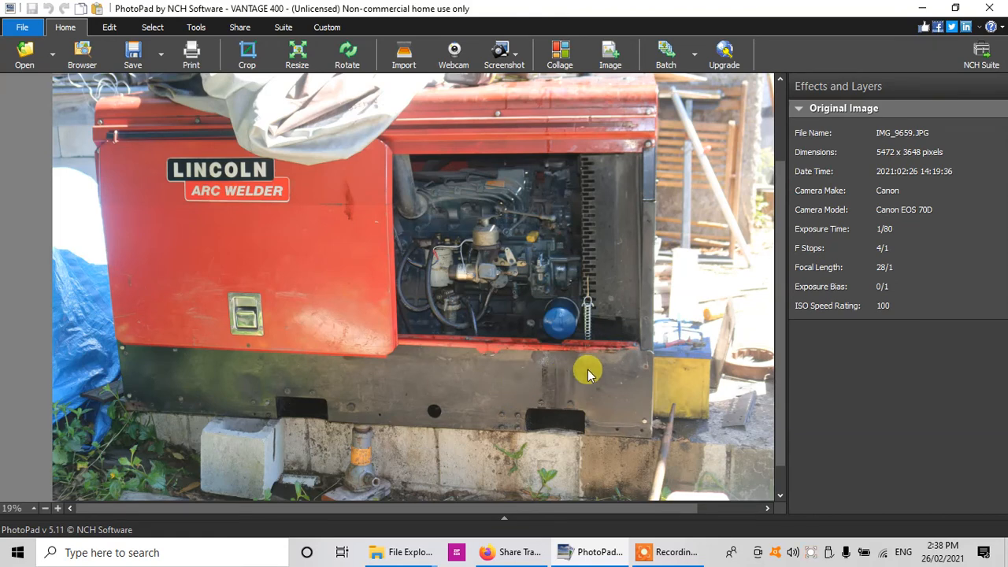
pyautogui.moveTo(560, 370)
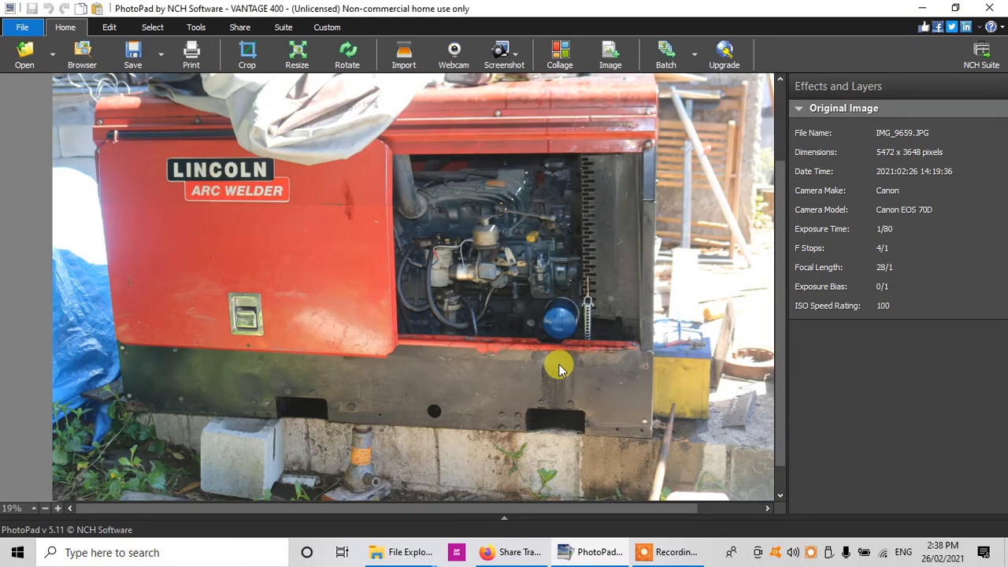
pyautogui.moveTo(559, 340)
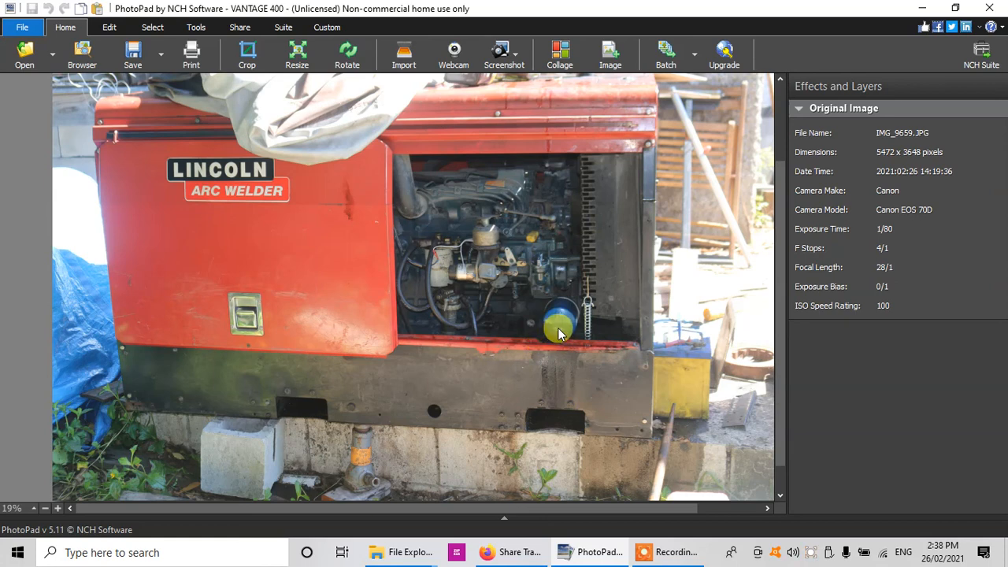
pyautogui.moveTo(567, 326)
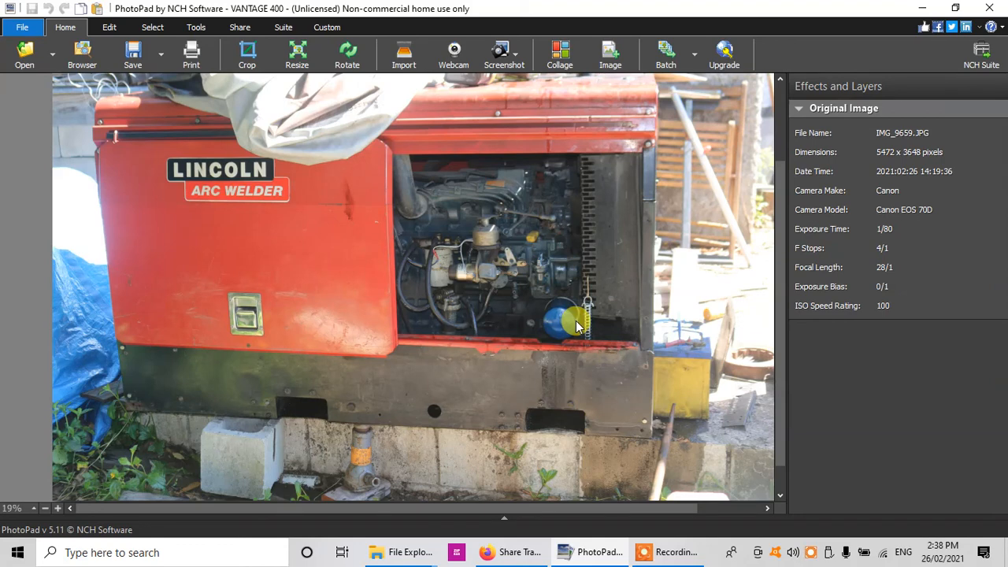
pyautogui.moveTo(551, 330)
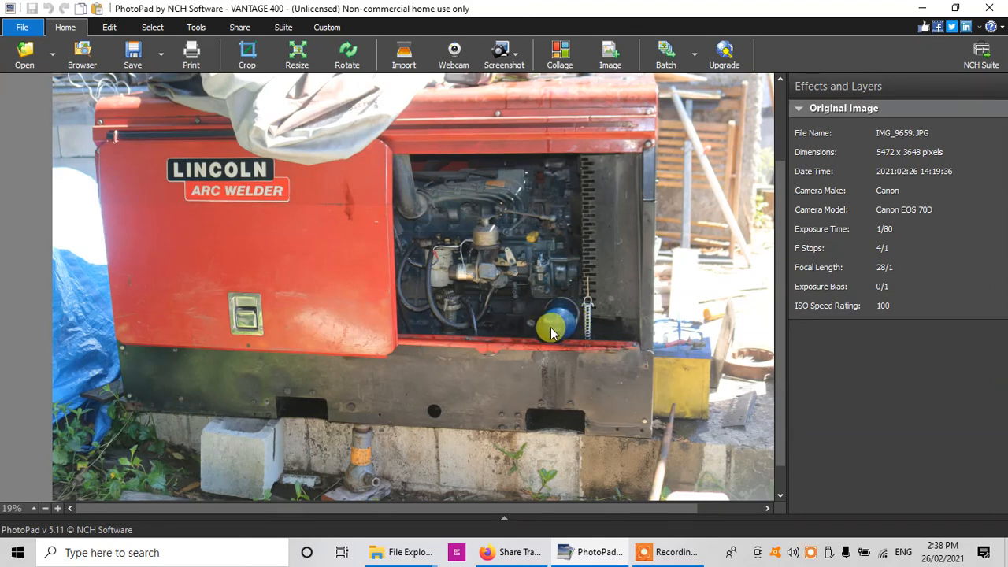